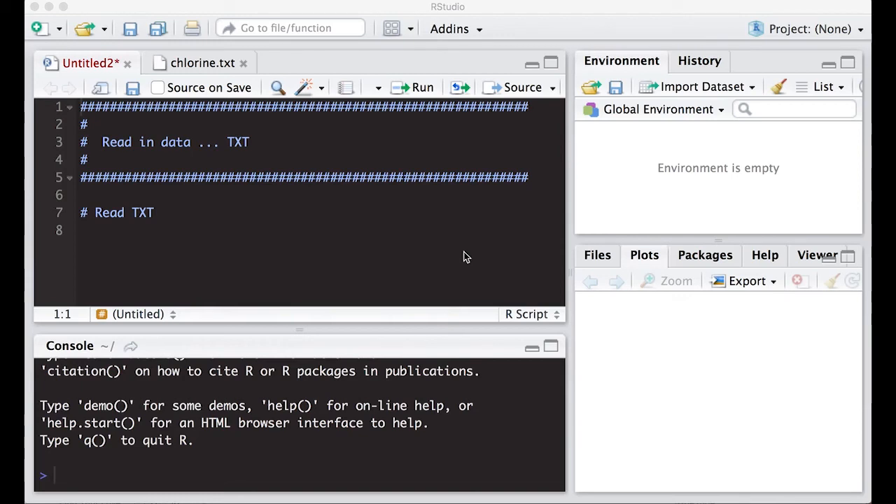
mouse_move(162, 216)
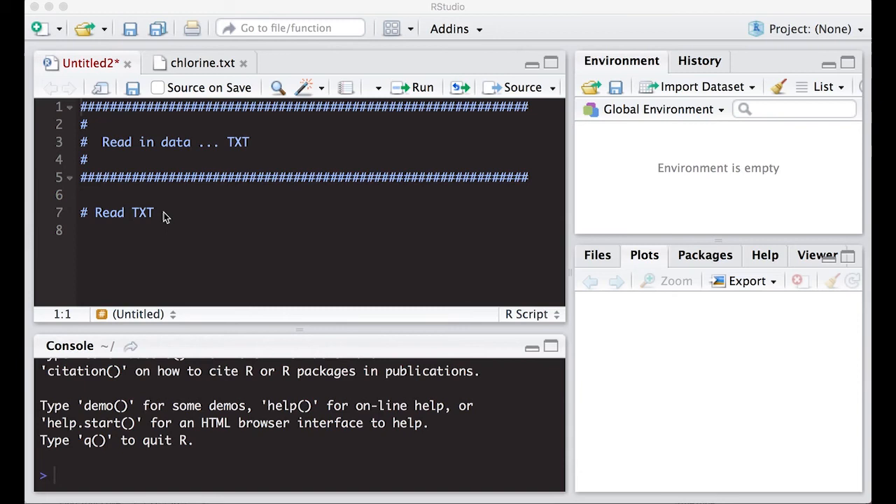
mouse_move(166, 212)
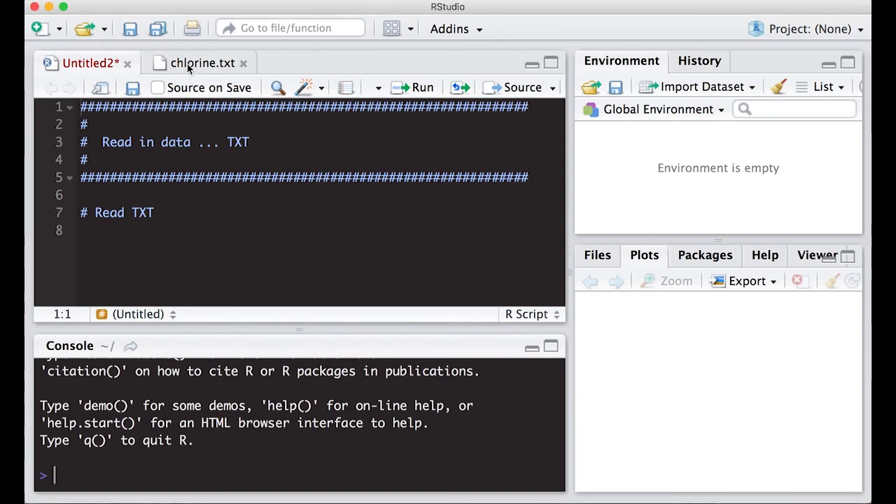
Step: View the raw chlorine.txt data with its paired Weeks and Chlorine readings
click(204, 63)
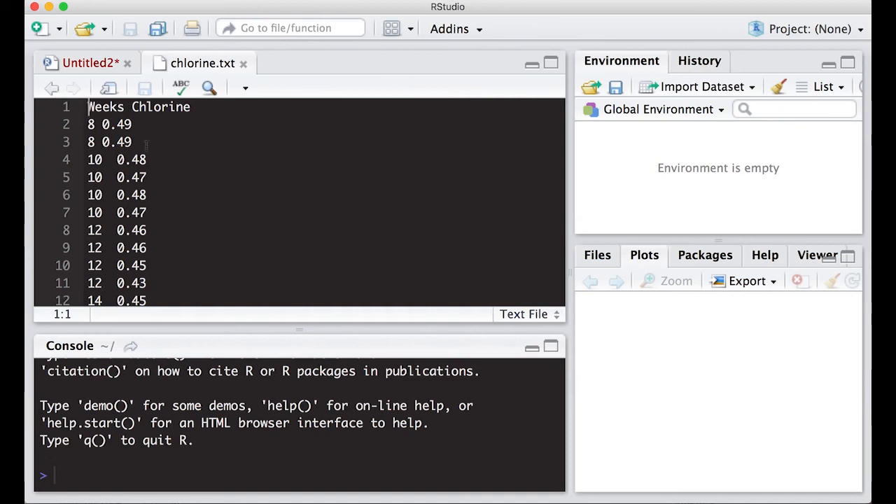
mouse_move(255, 109)
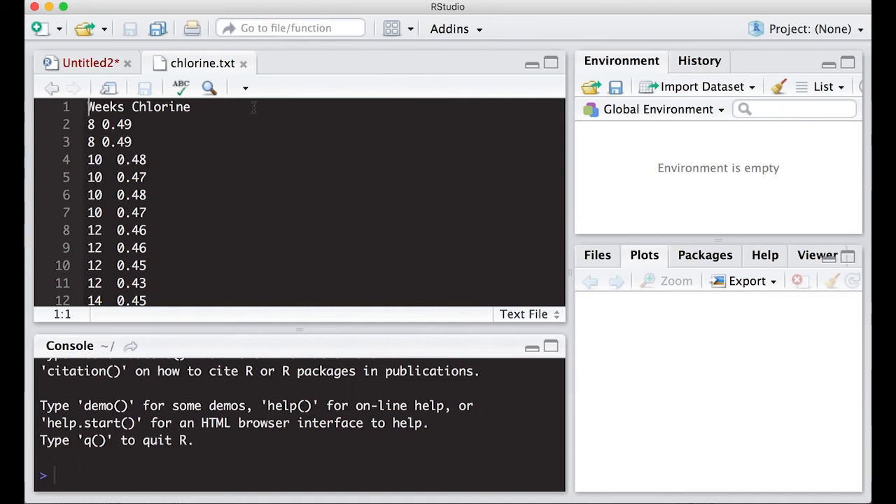
mouse_move(241, 124)
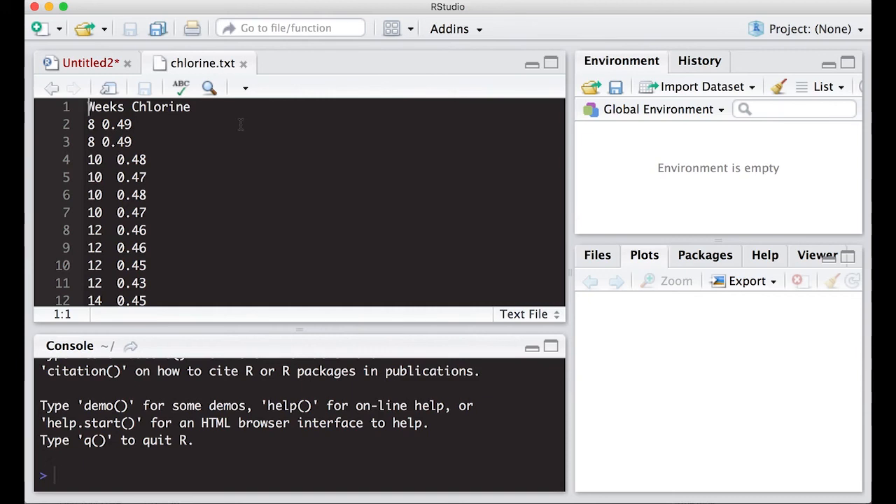
mouse_move(95, 87)
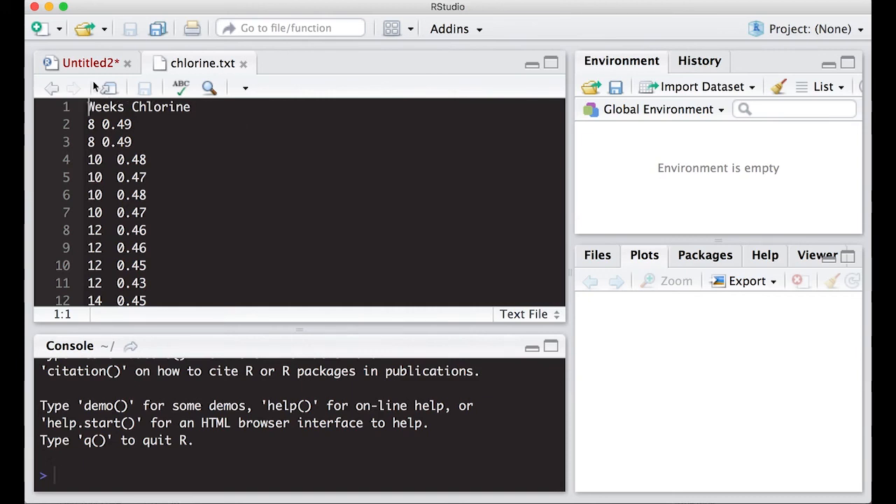
Step: Write chlorine <- read.table(file.choose(), header = TRUE) under the Read TXT comment
click(90, 62)
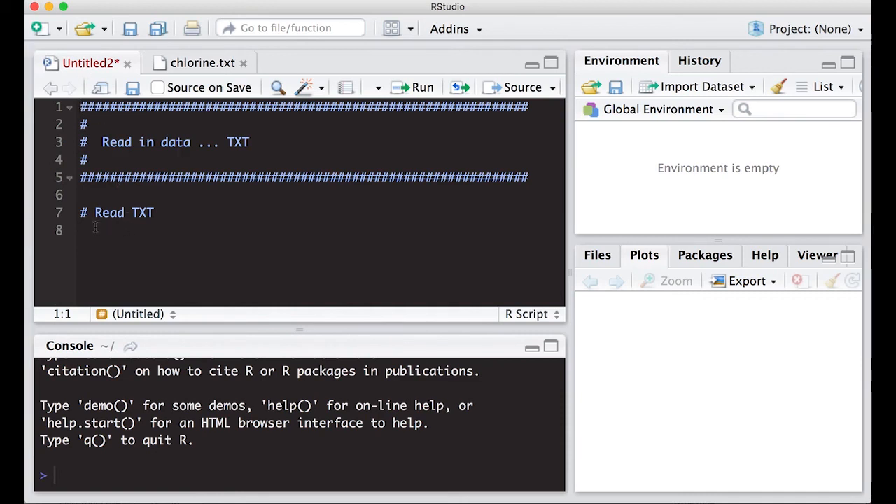
text(C)
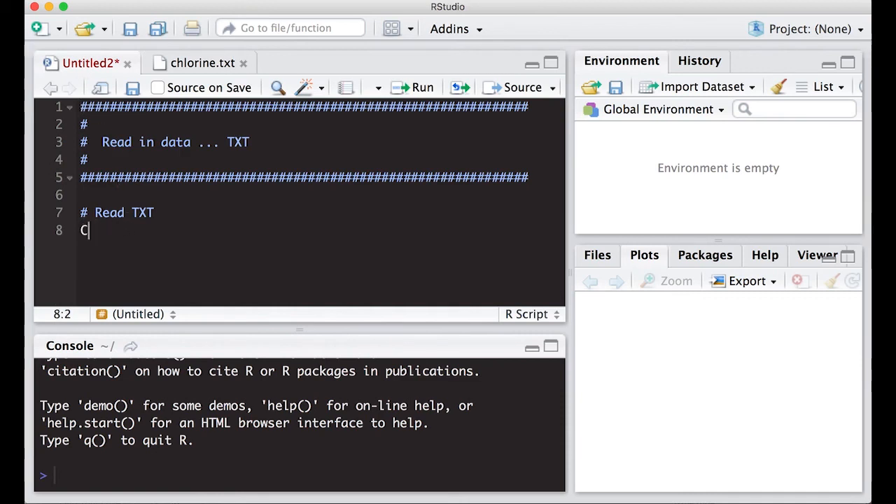
text(hlori)
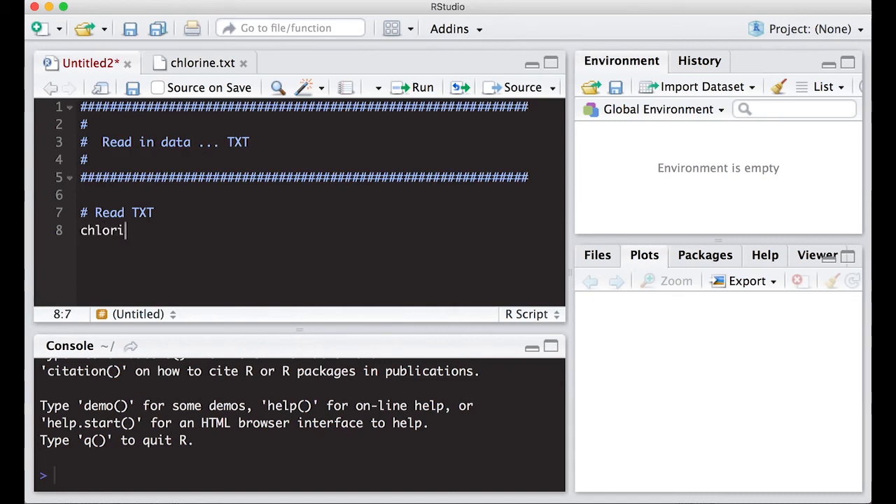
text(ne <-)
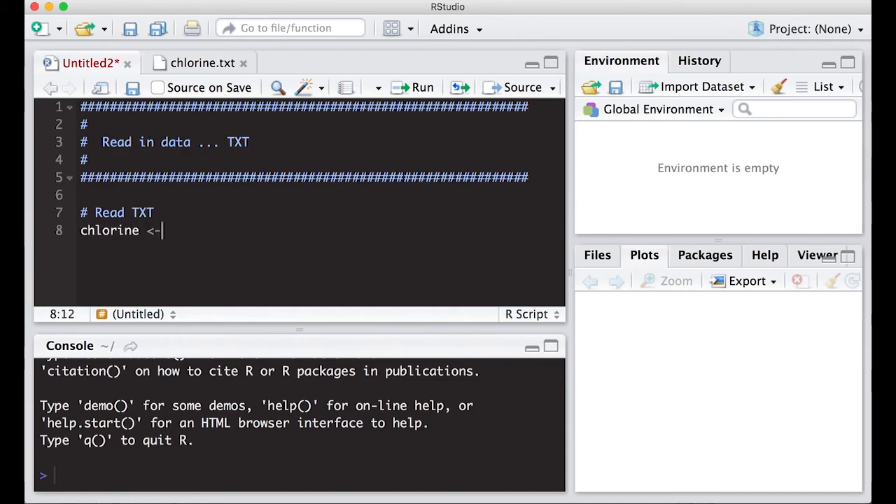
text(rea)
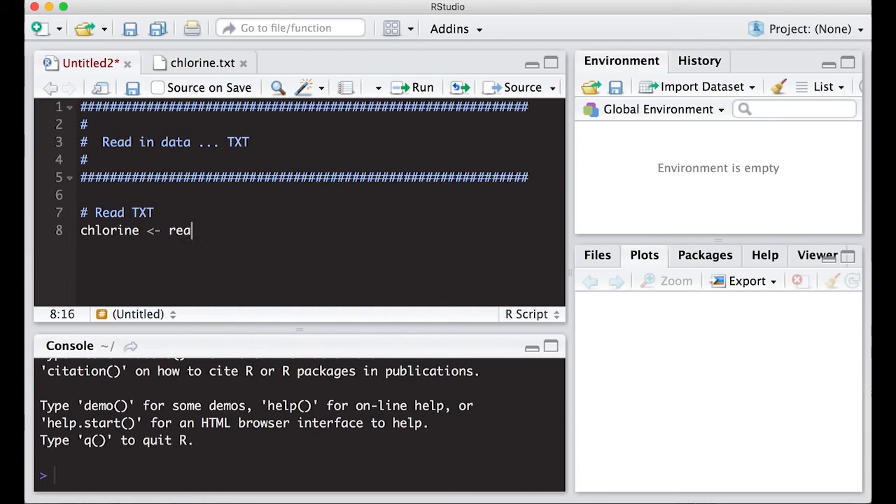
text(d.)
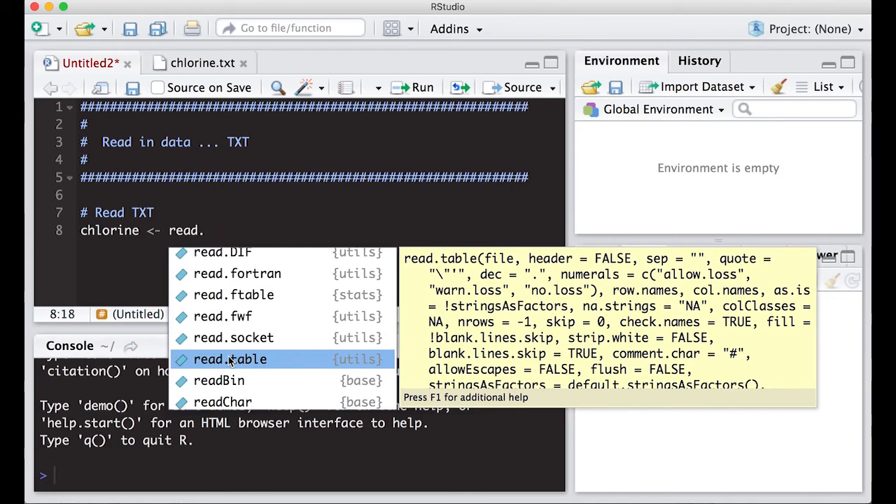
click(229, 359)
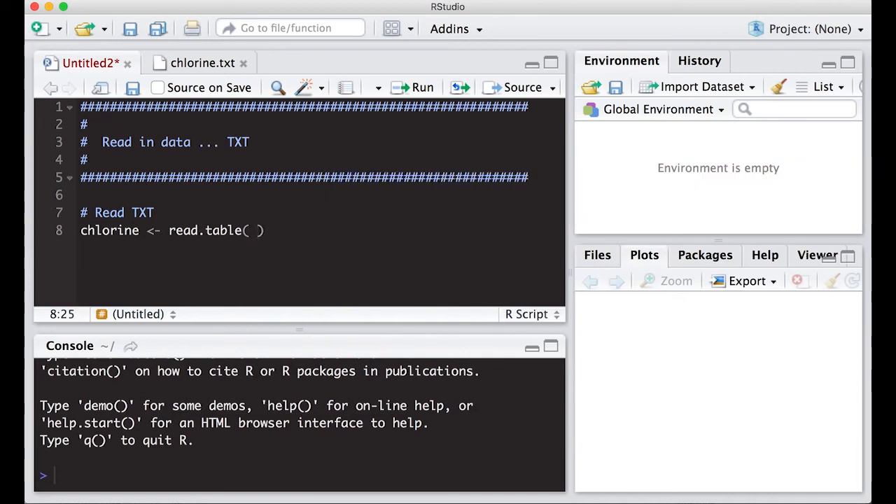
text(file.choo)
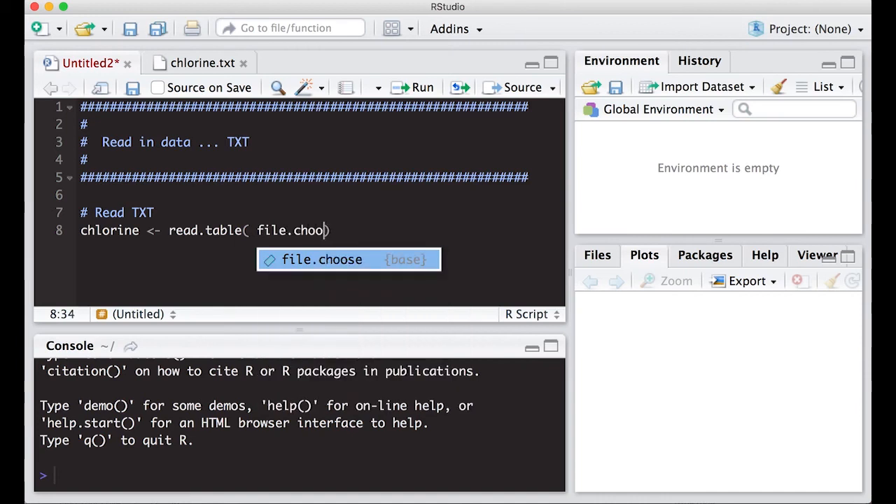
text((), ))
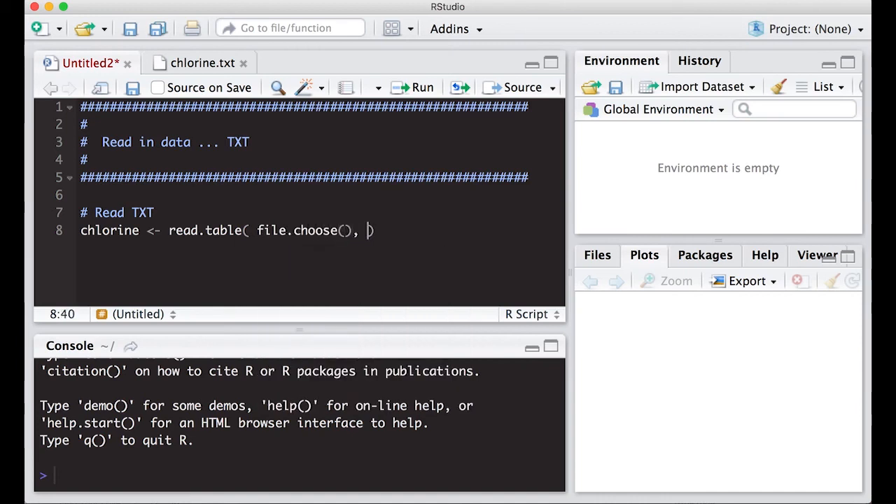
text(header =)
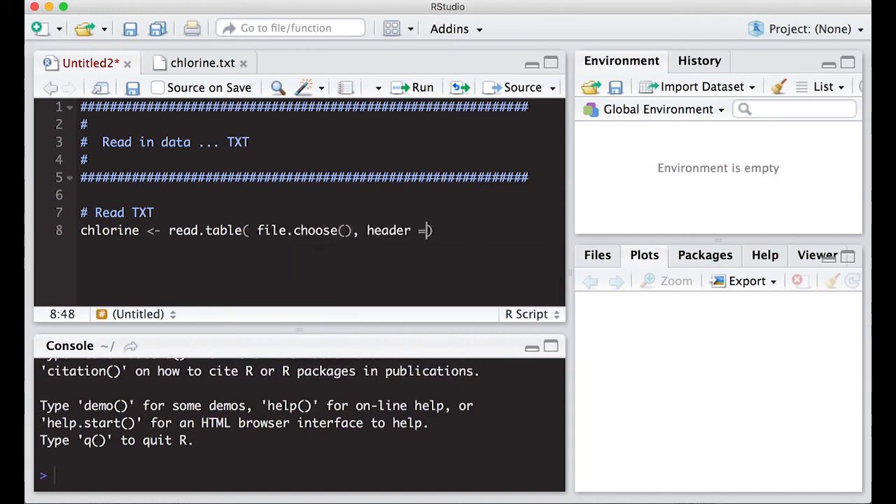
text(TRUE)
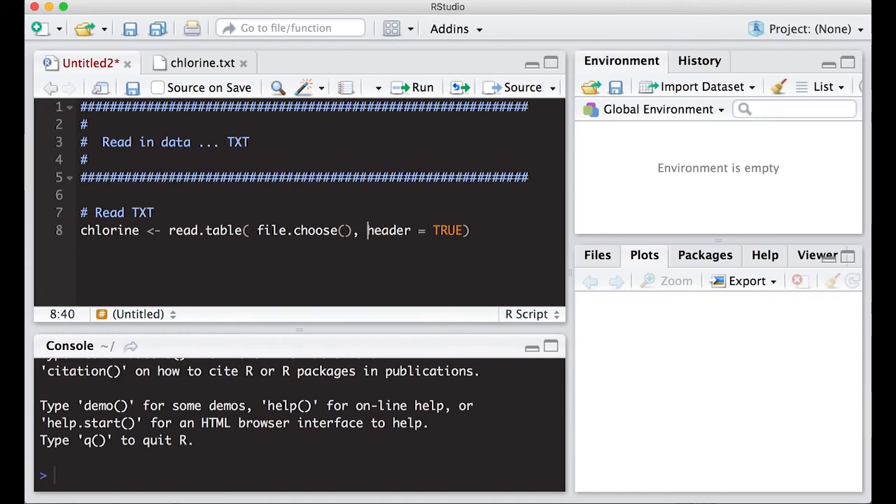
Step: Split the arguments onto lines and add sep = "\t" with a '# Separator for tab' comment
text(,)
key(Enter)
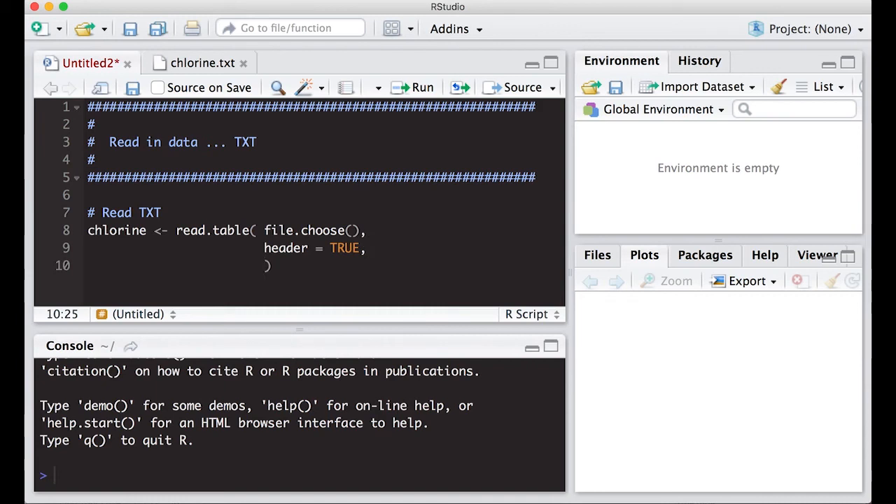
text(s)
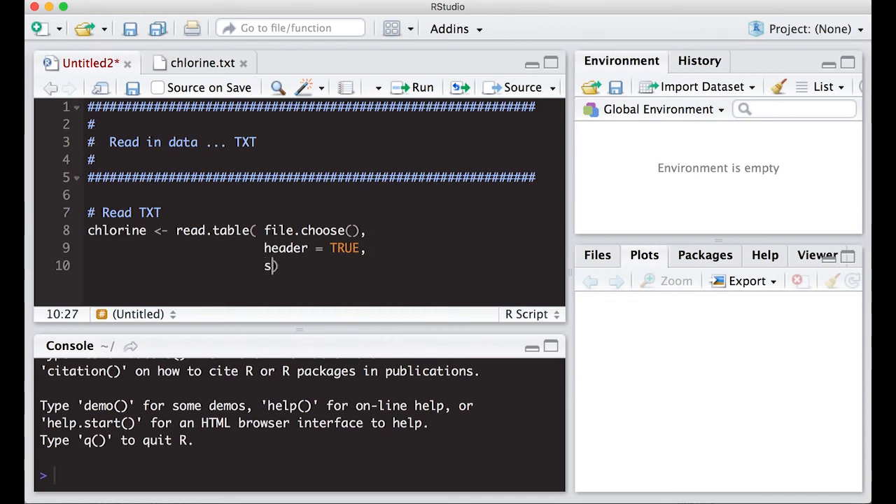
text(ep)
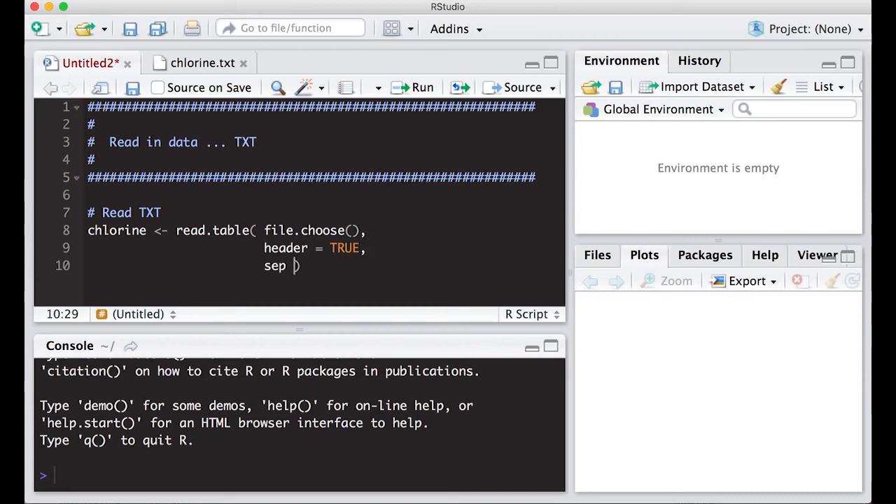
text(=)
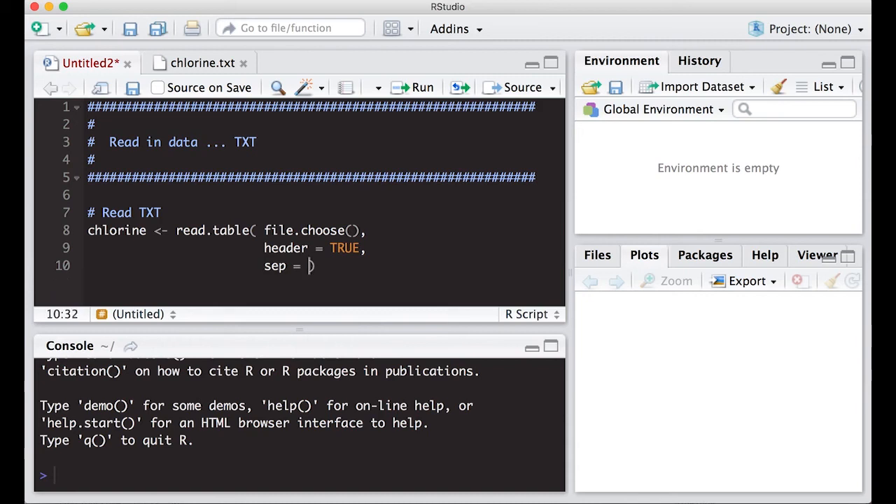
text("")
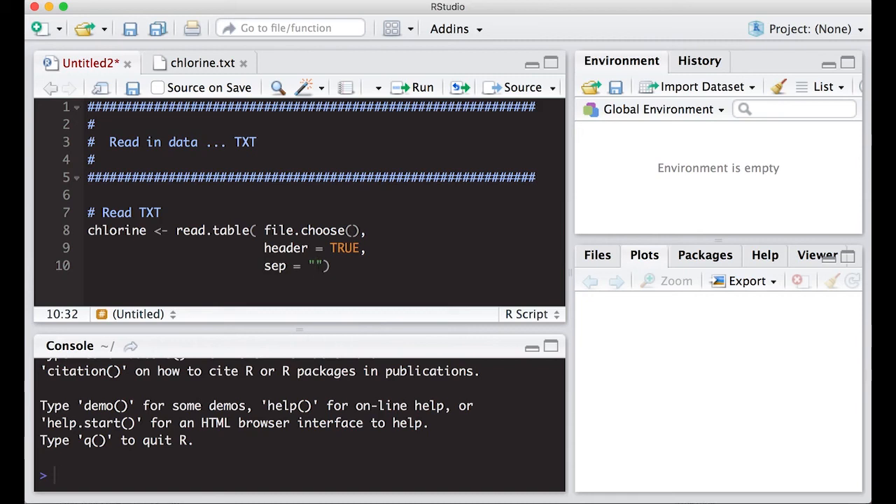
text(\t)
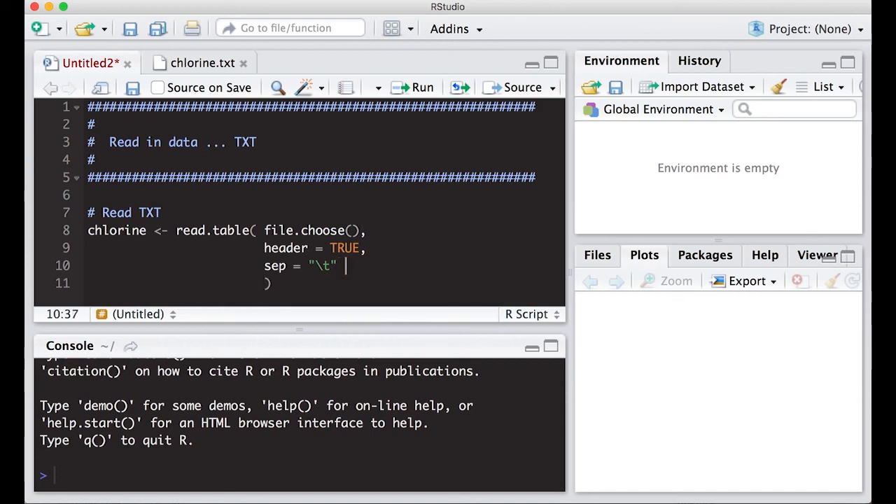
text(# Separator for tab)
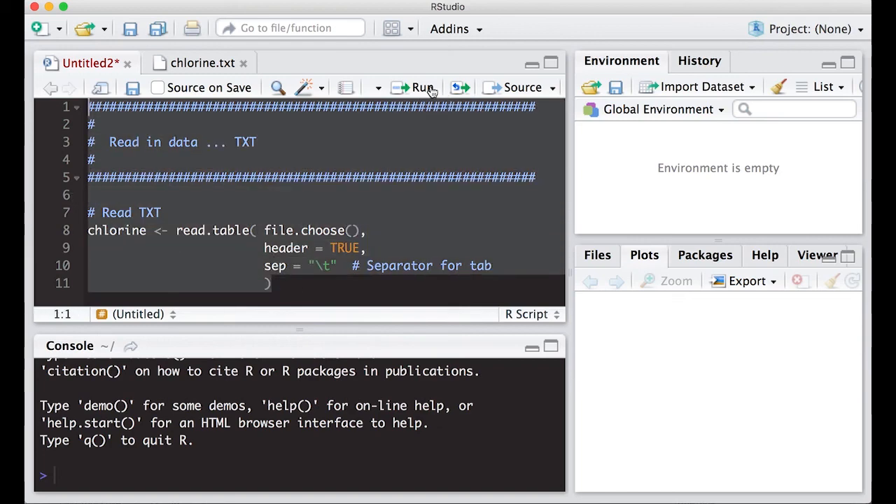
Step: Run the script and choose chlorine.txt from the Desktop in the file chooser
click(416, 87)
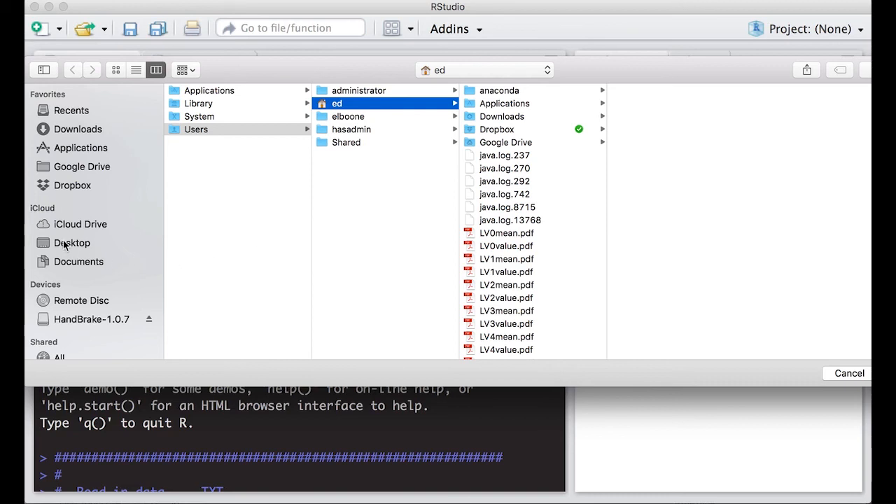
click(72, 244)
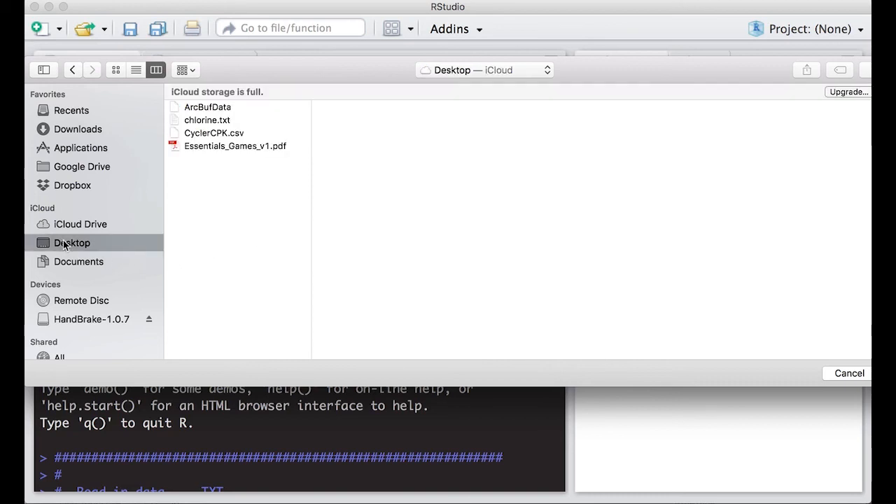
click(207, 121)
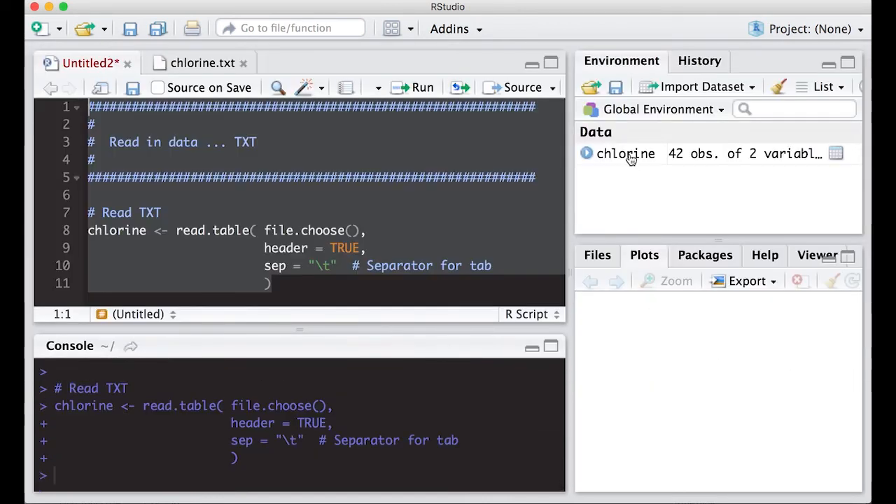
mouse_move(622, 157)
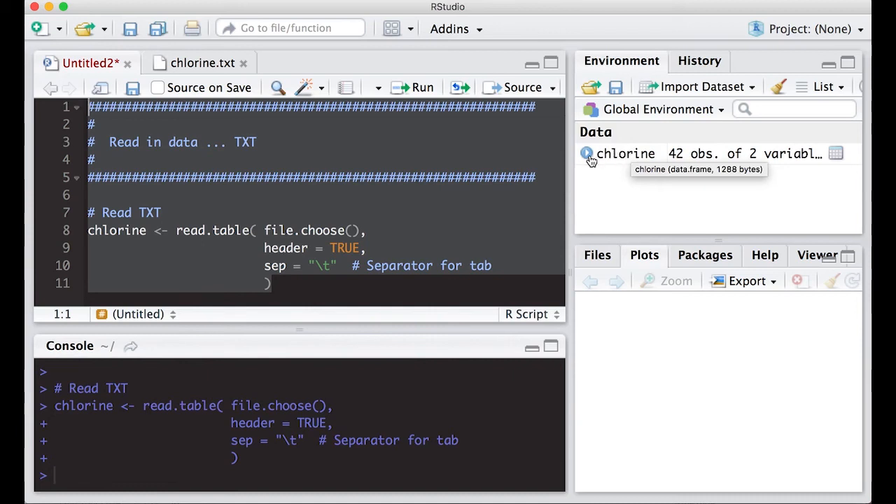
click(585, 152)
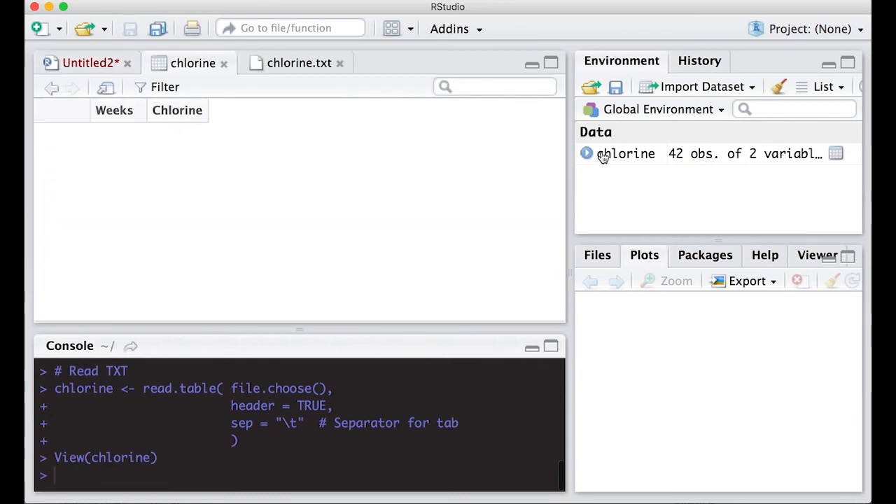
scroll(down, 3)
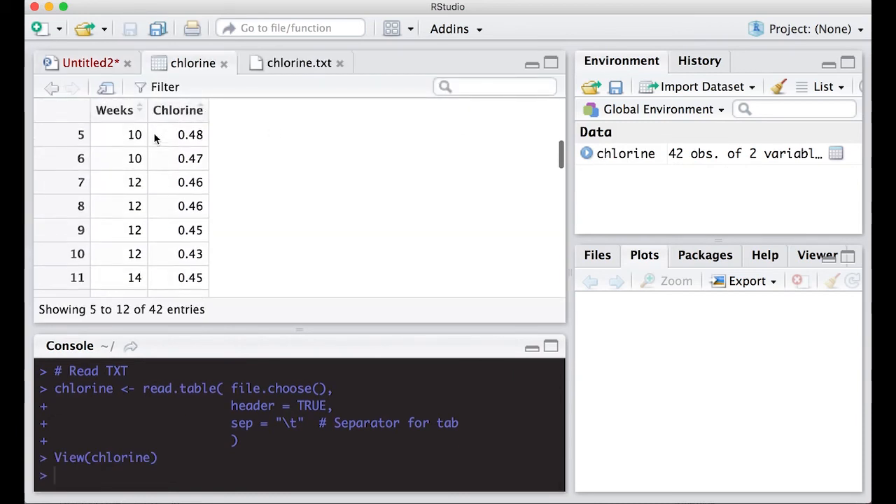
scroll(down, 3)
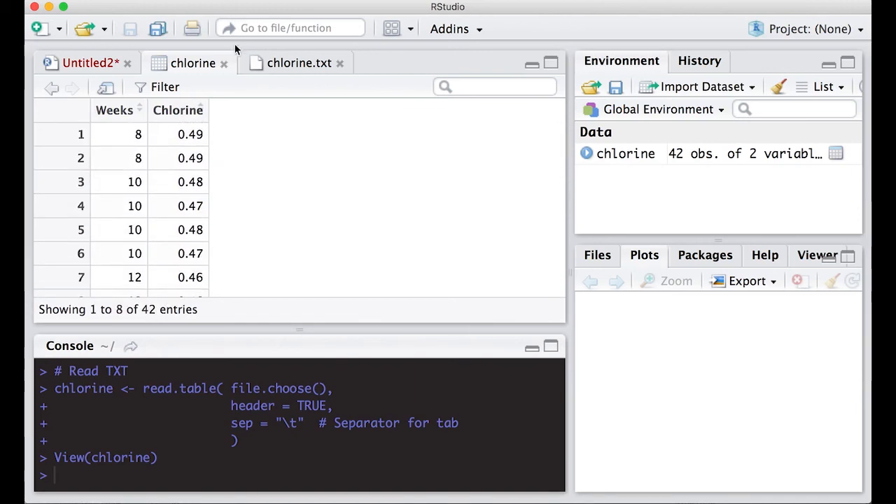
Step: Add head( chlorine ) to print the first rows, then move to a new line below
click(91, 62)
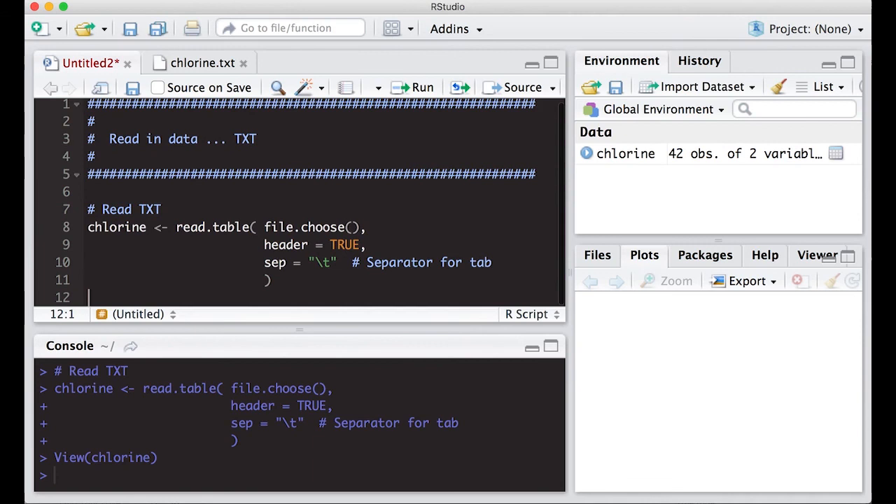
text(head()
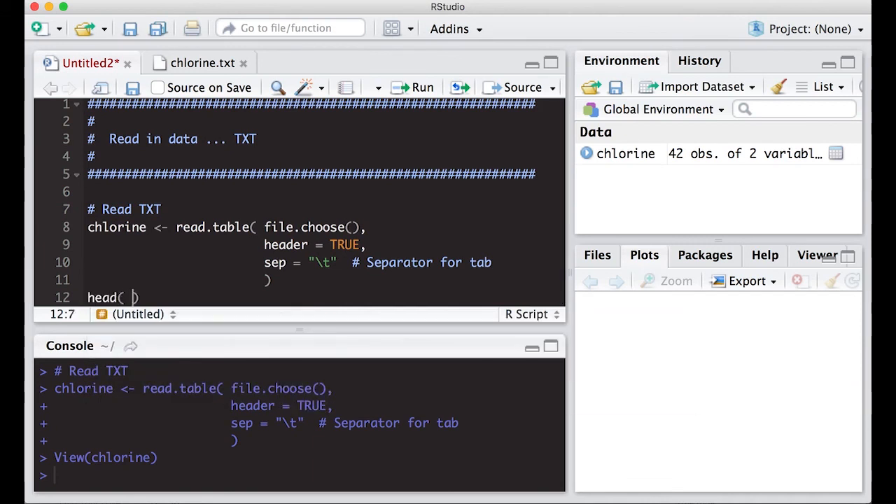
text(chlorine)
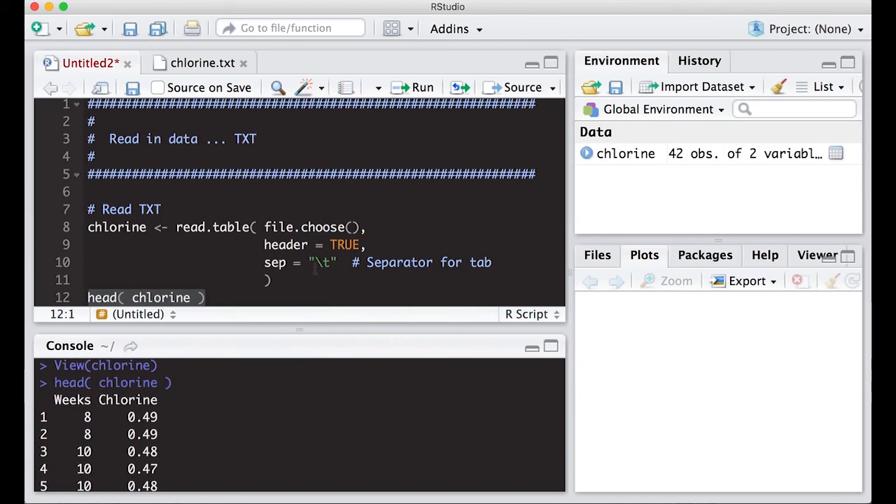
click(209, 297)
text(# Path App)
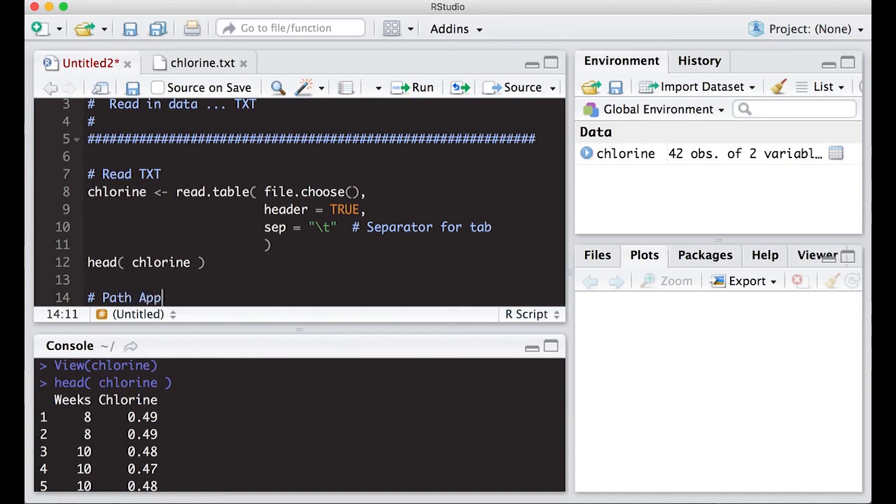
Step: Write the # Path Approach comment and chlorine2 <- read.table("~/Desktop/chlorine.txt" using the suggested file
text(roach)
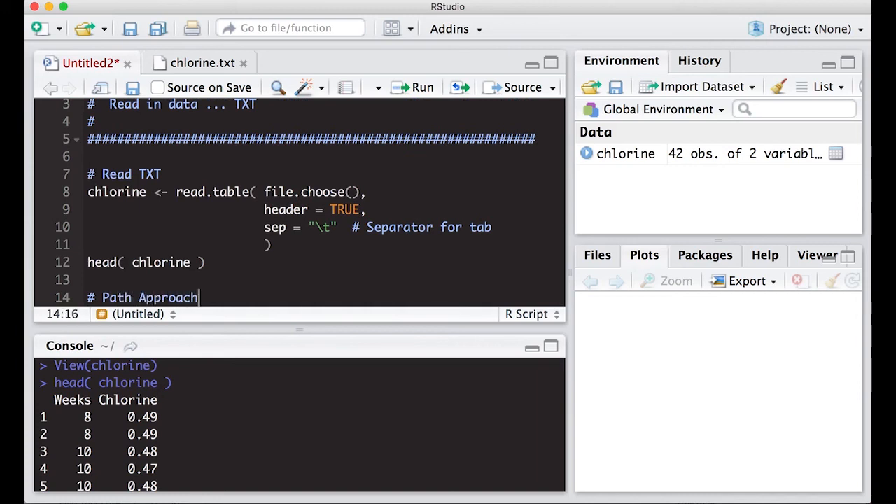
text(chli)
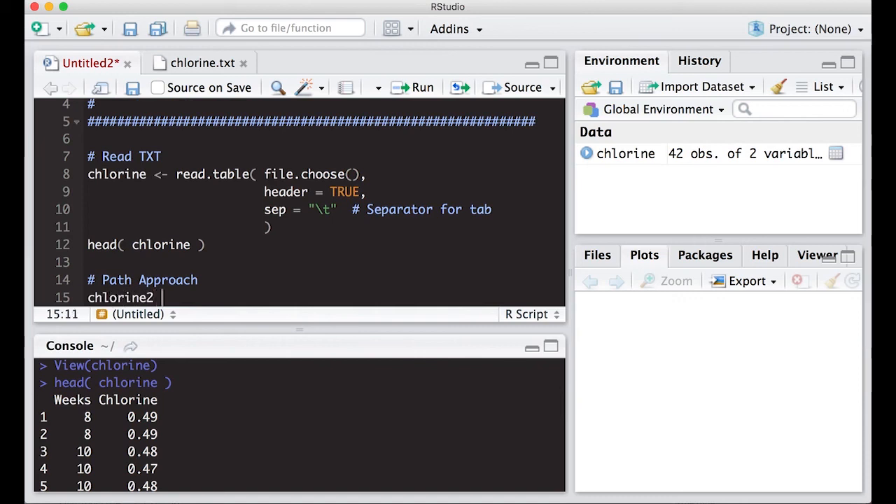
text(<- ra)
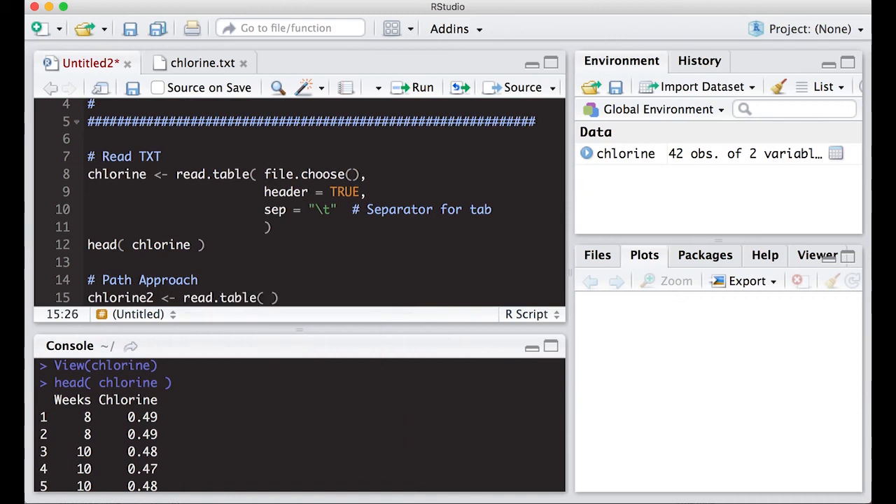
text("~/")
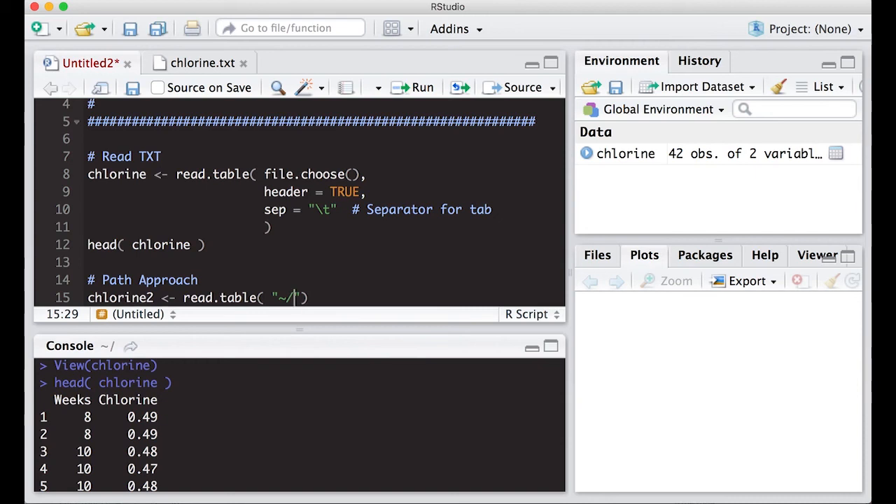
text(Desk)
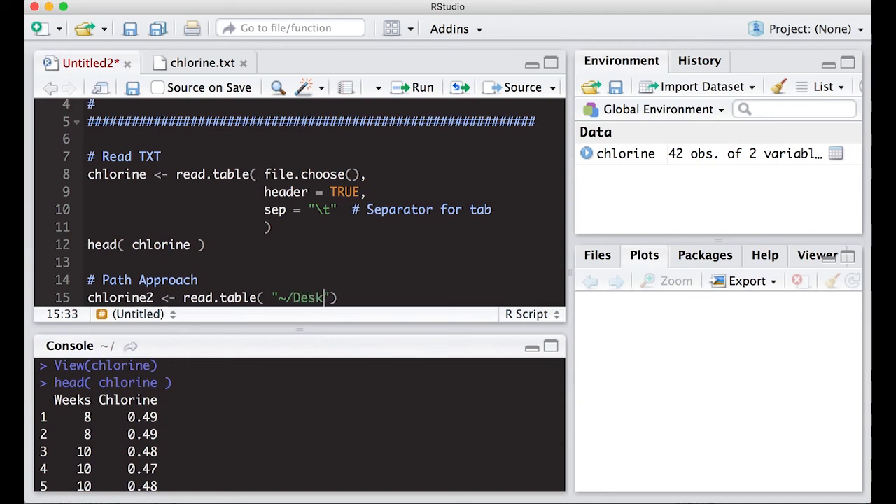
text(top/)
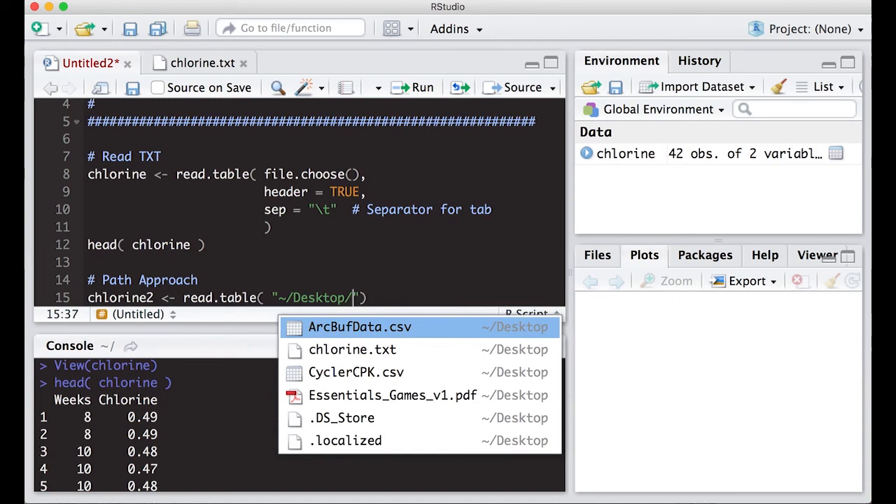
click(353, 349)
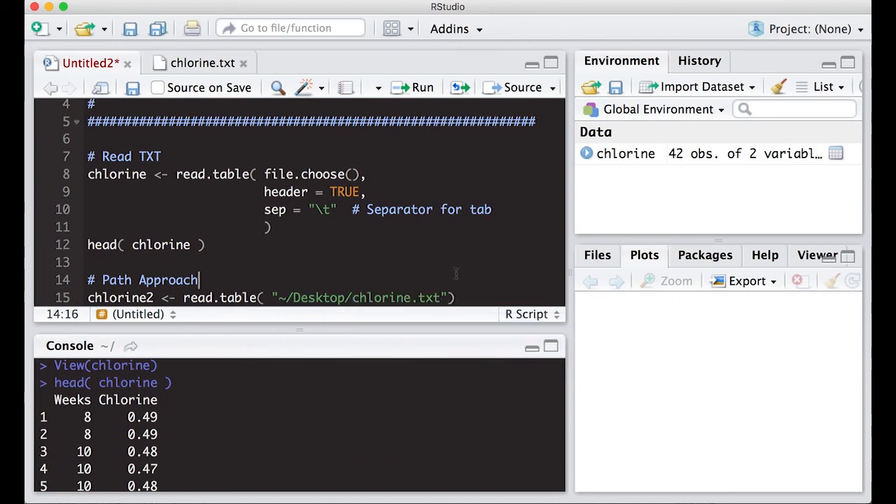
Step: Complete the call with header = TRUE and sep = "\t" on separate lines
text(,)
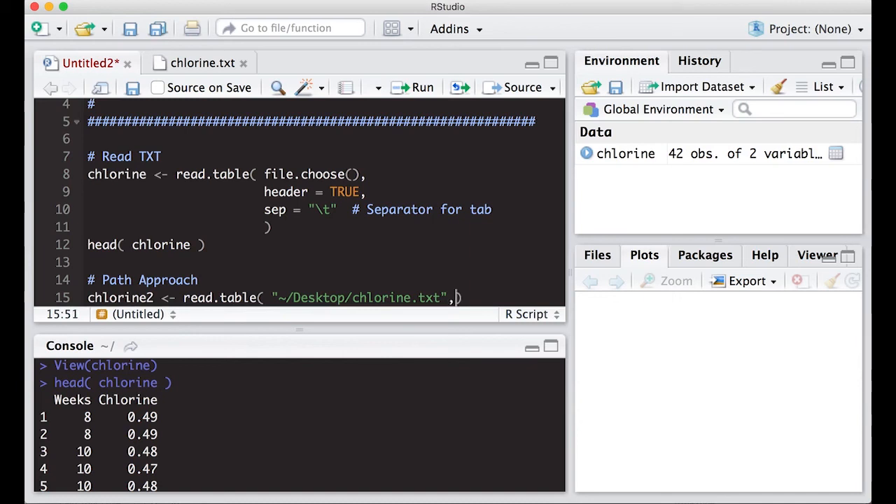
key(Enter)
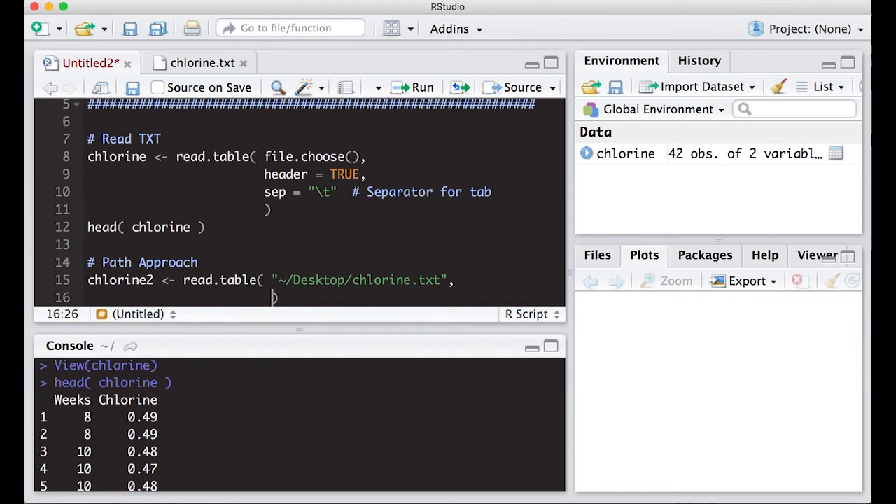
text(header = TU)
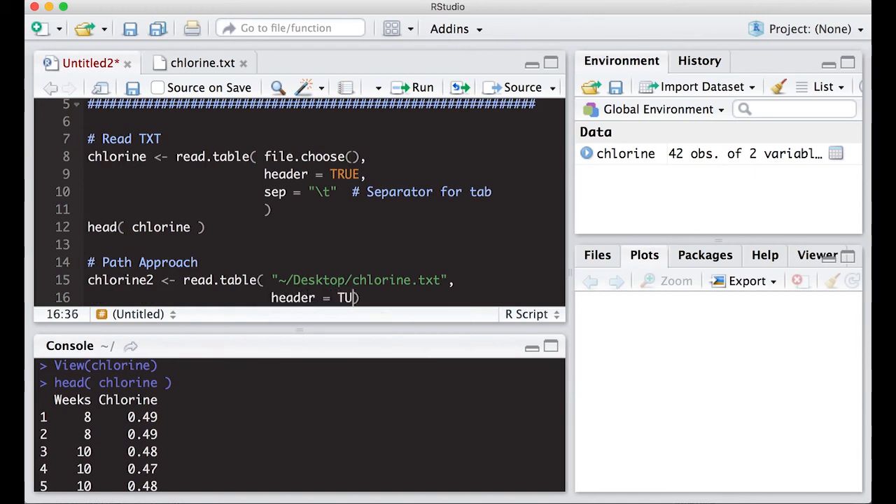
text(RUE,)
text(sep = ))
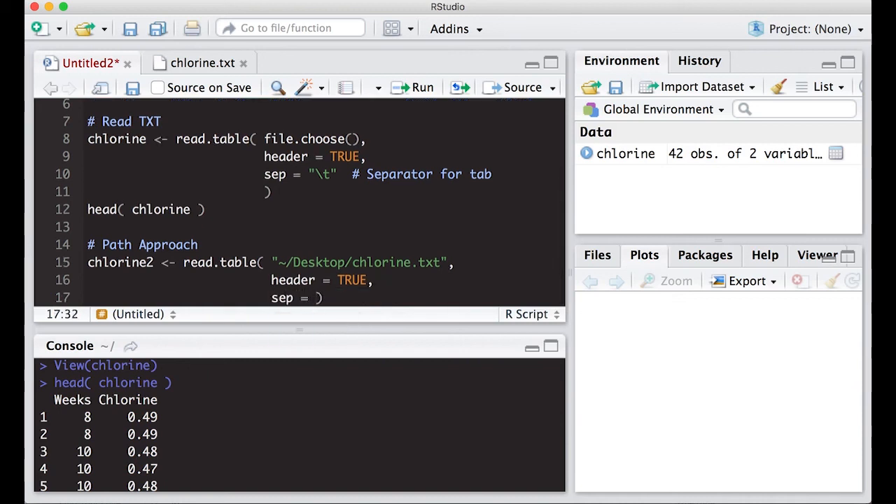
text("\t")
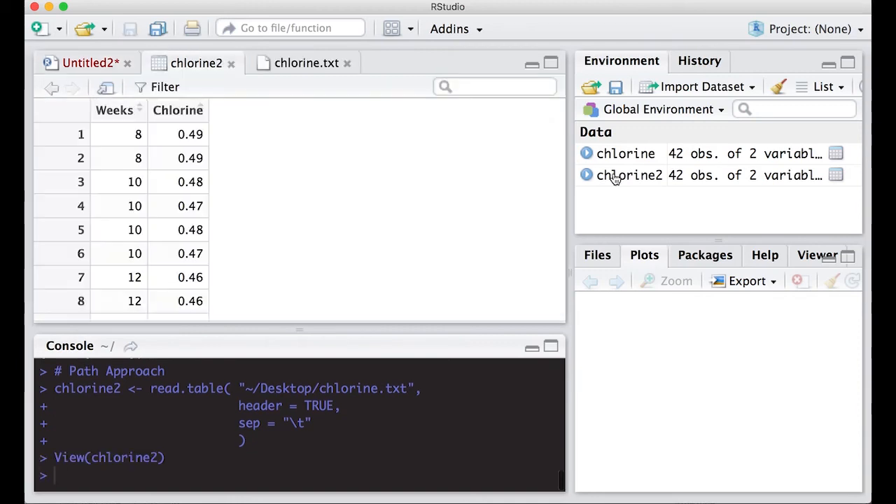
Step: Return from the chlorine2 viewer to the script with both data frames loaded
click(87, 61)
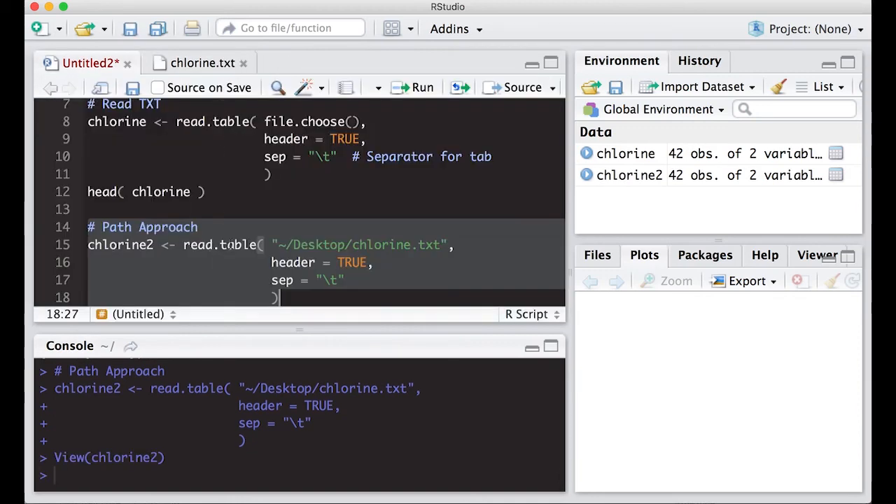
mouse_move(280, 246)
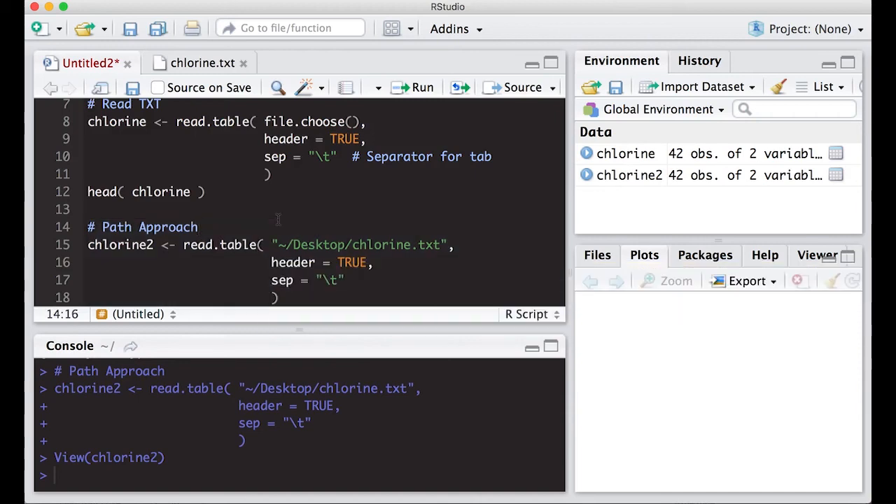
mouse_move(347, 241)
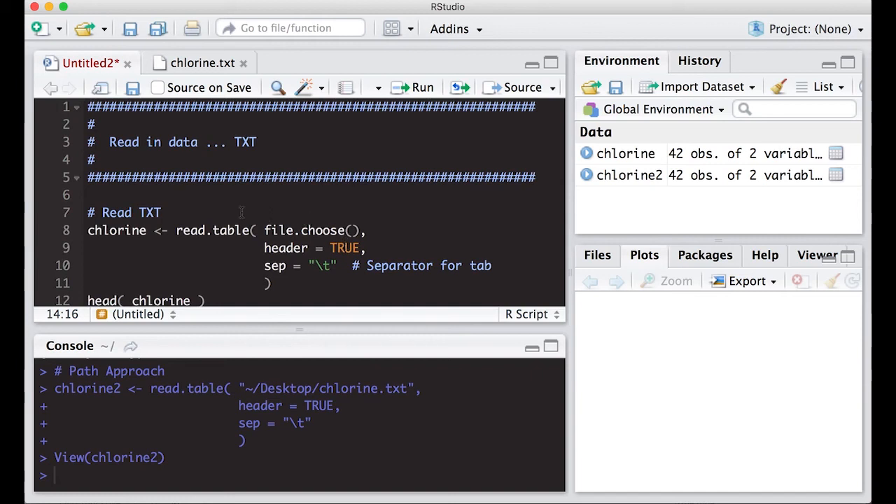
Step: Extend the Read TXT comment to read '# Read TXT ... chlorine.txt'
click(162, 213)
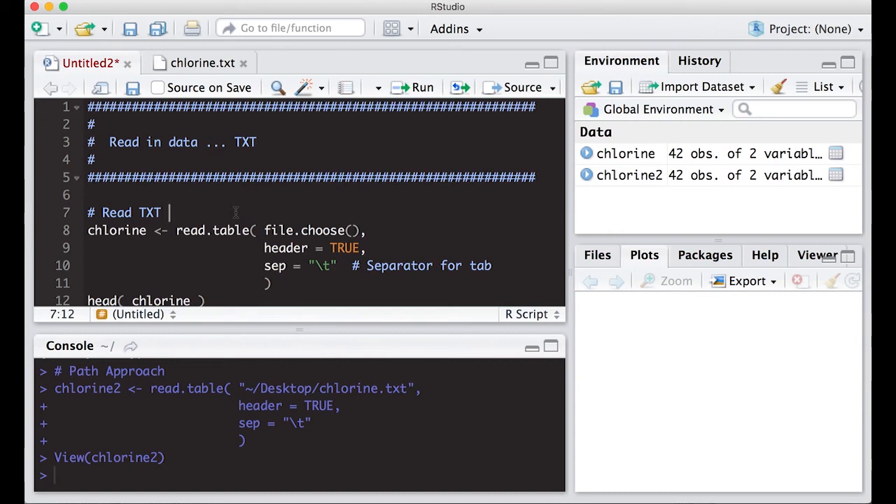
text(.)
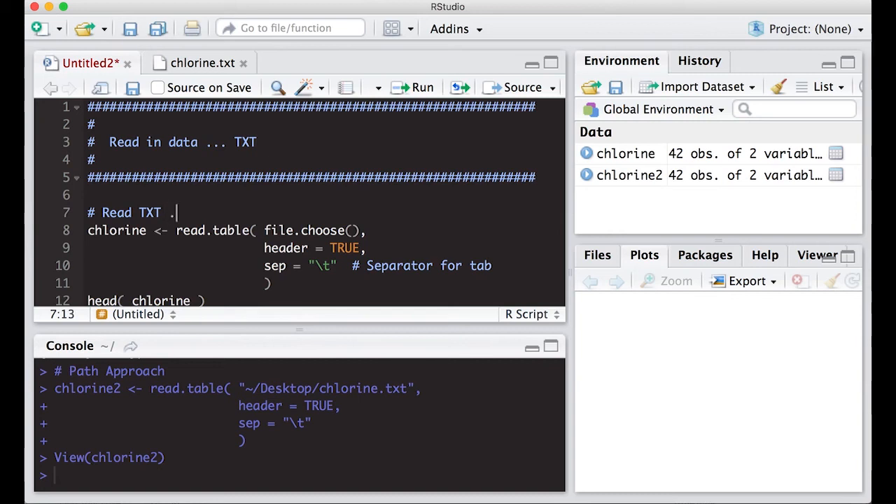
text(.. cho)
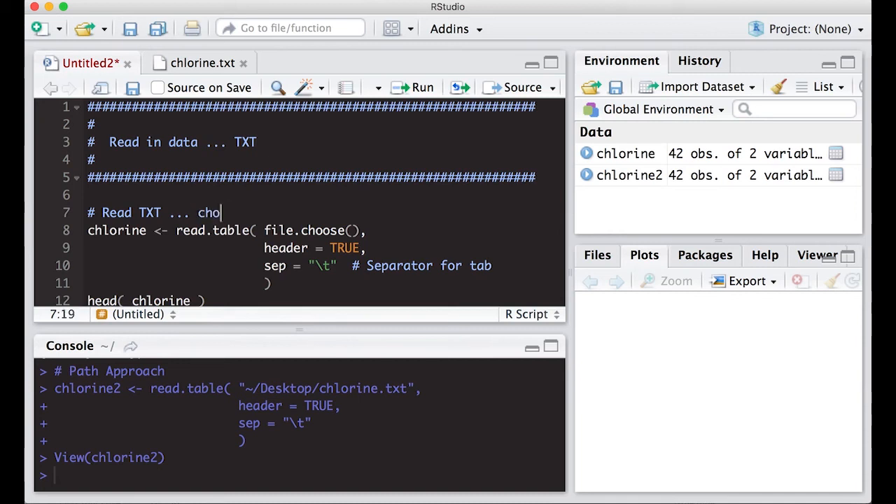
text(rine)
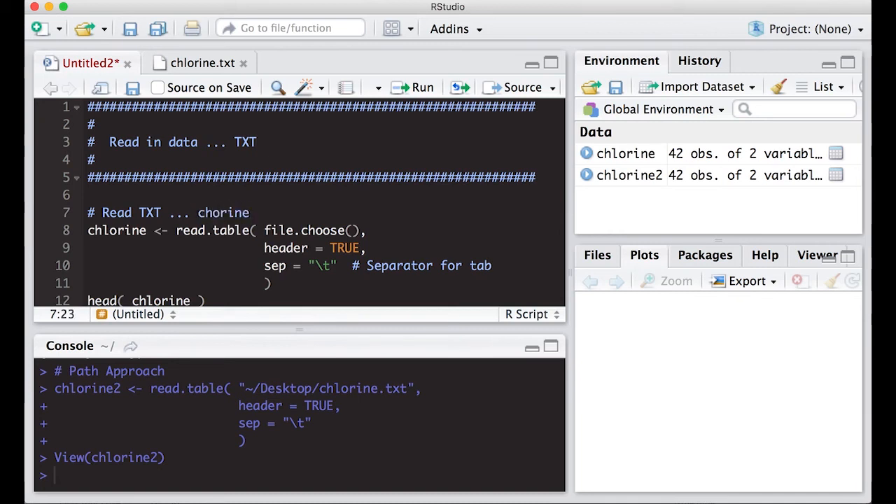
text(.txt)
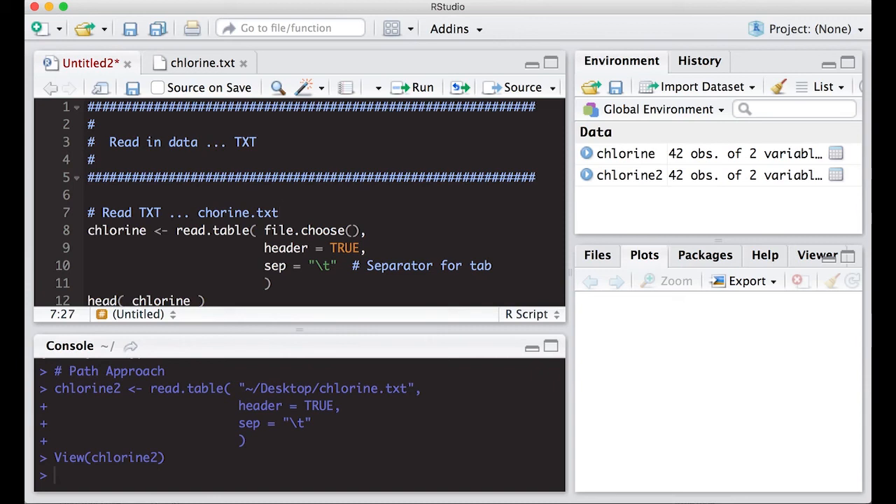
click(282, 212)
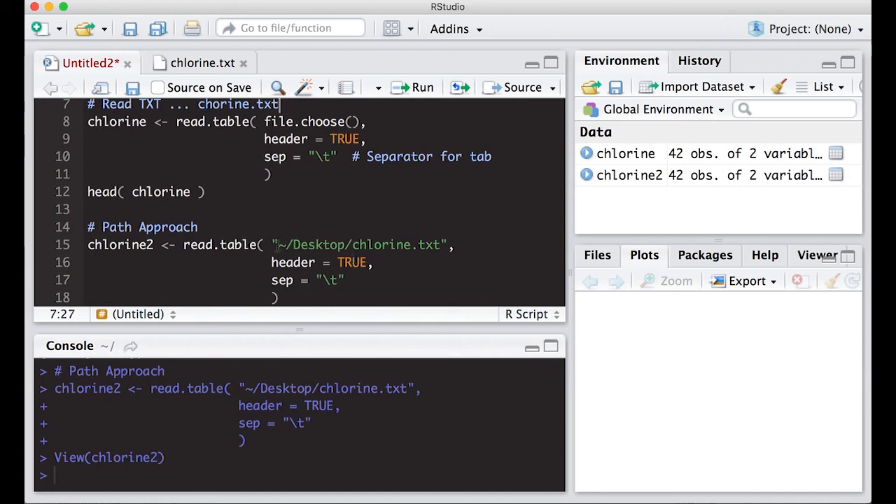
mouse_move(428, 236)
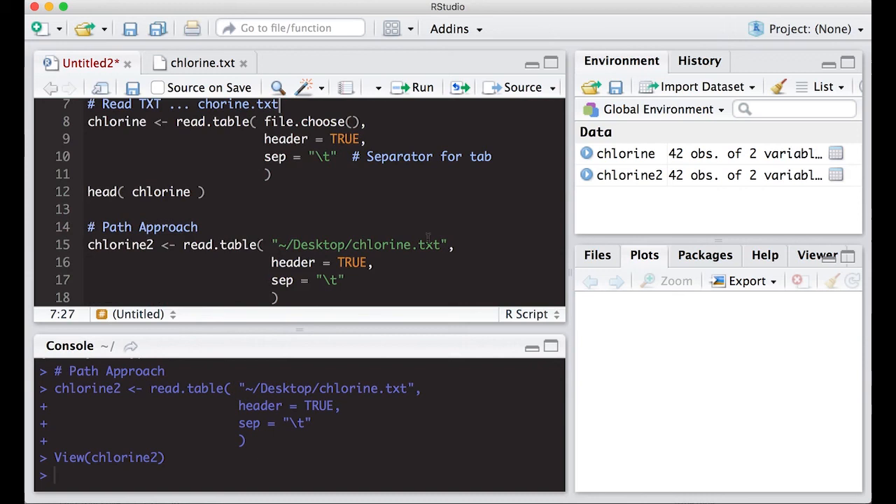
mouse_move(439, 241)
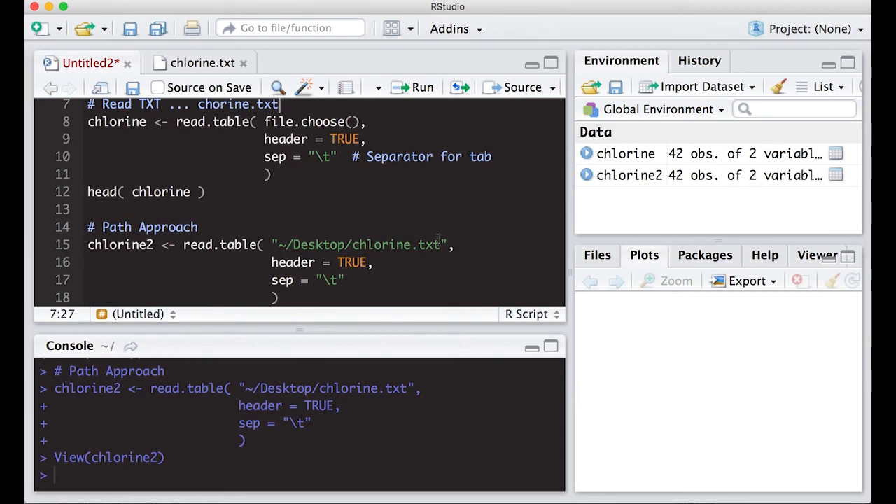